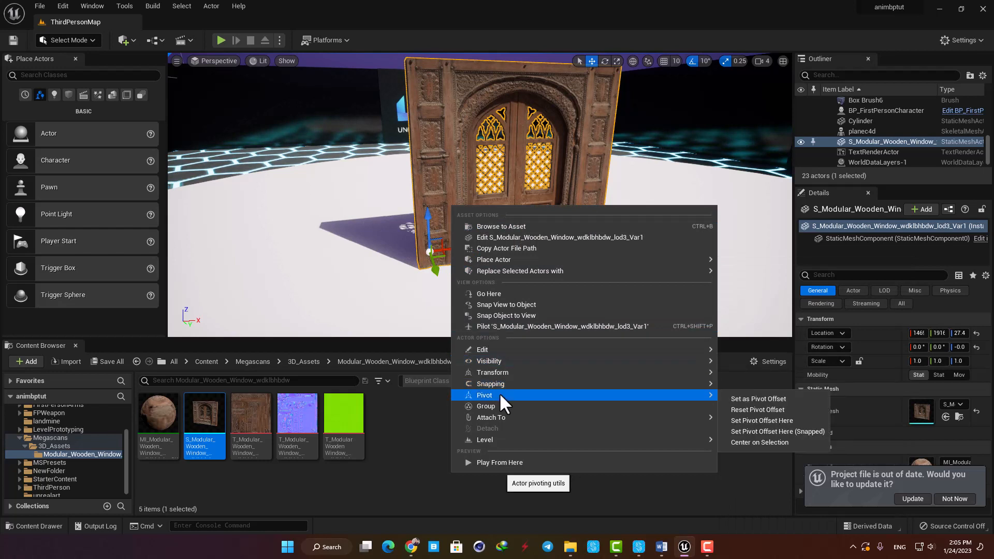
mouse_move(759, 398)
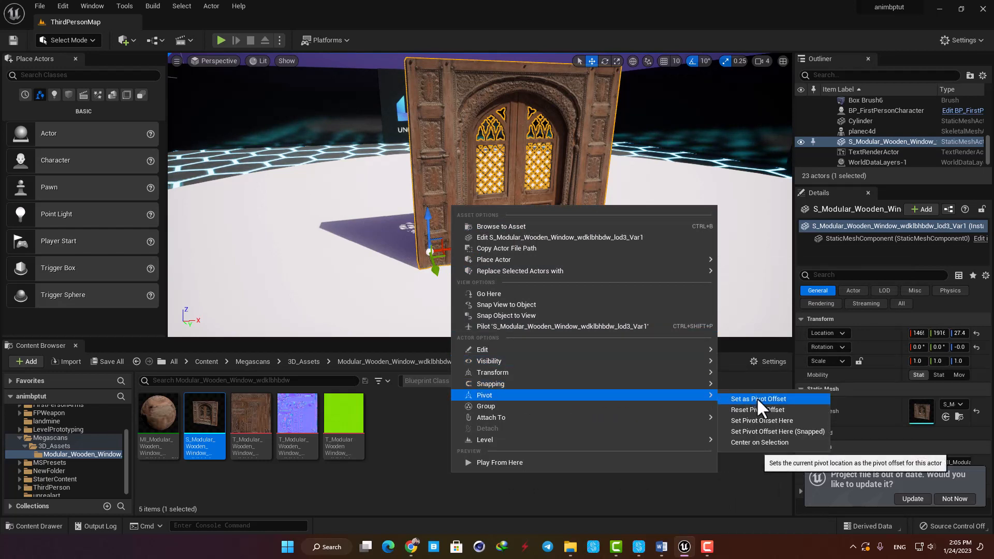
- Choose Set as Pivot Offset for the selected wooden window actor
left_click(758, 398)
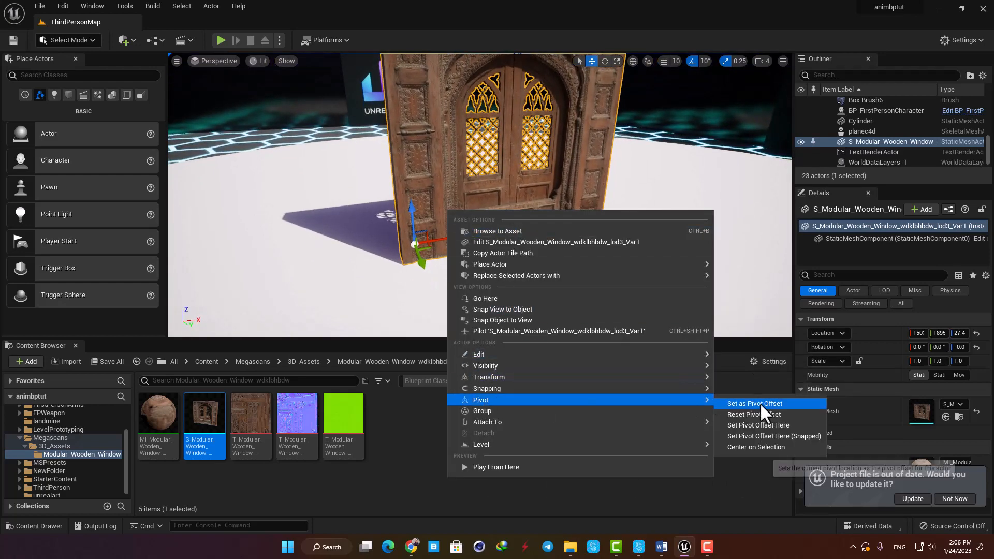
left_click(753, 403)
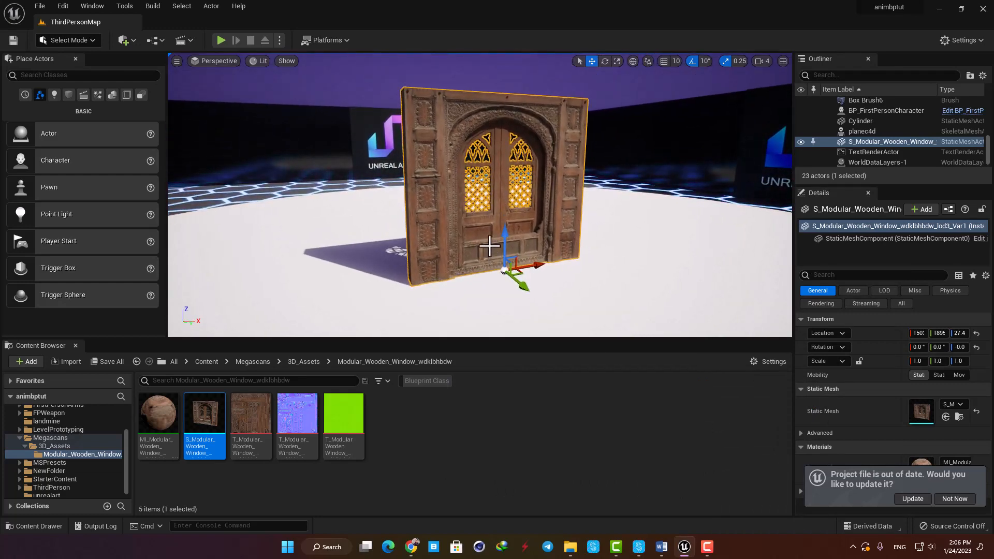
- Use Set Pivot Offset Here to place the window's pivot at its bottom-left corner
right_click(501, 248)
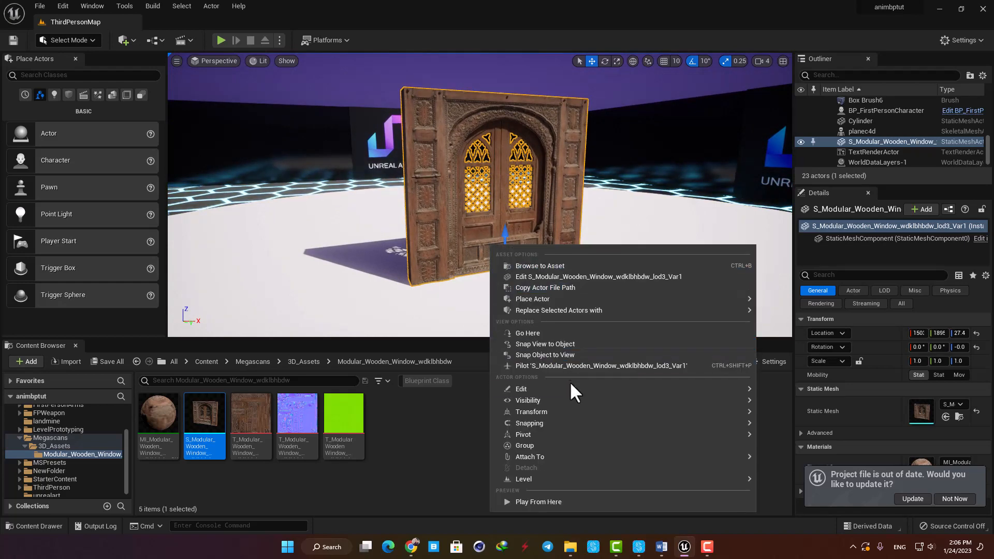
mouse_move(523, 434)
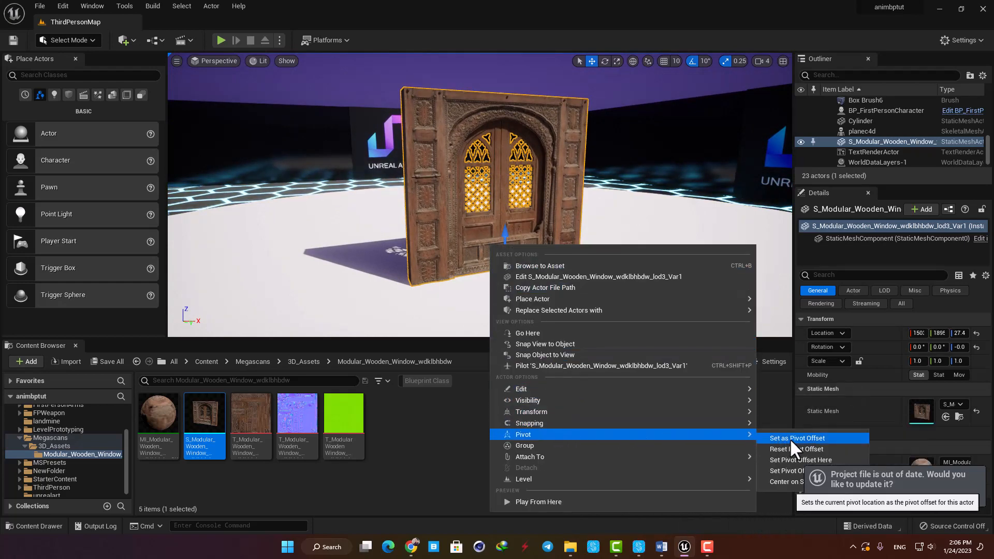
mouse_move(800, 460)
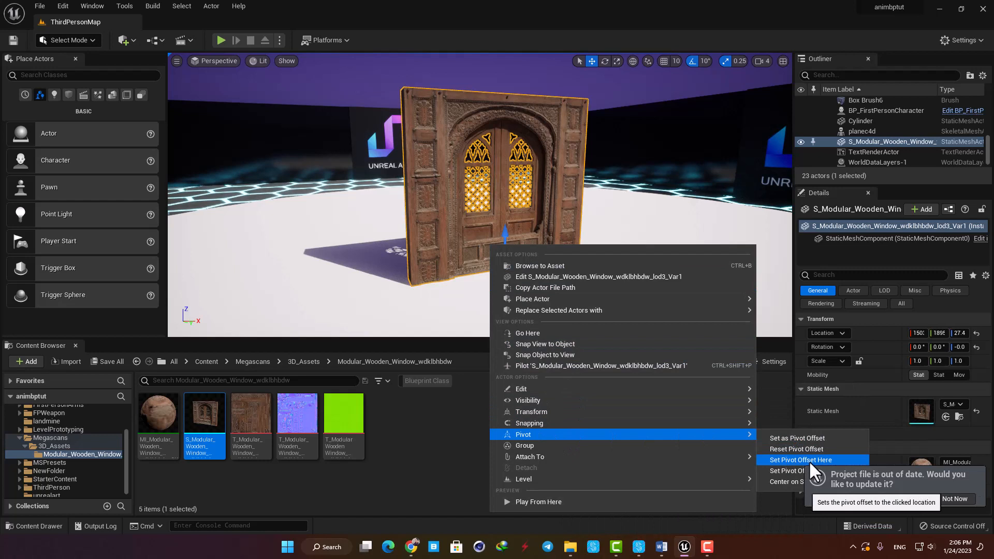
mouse_move(789, 472)
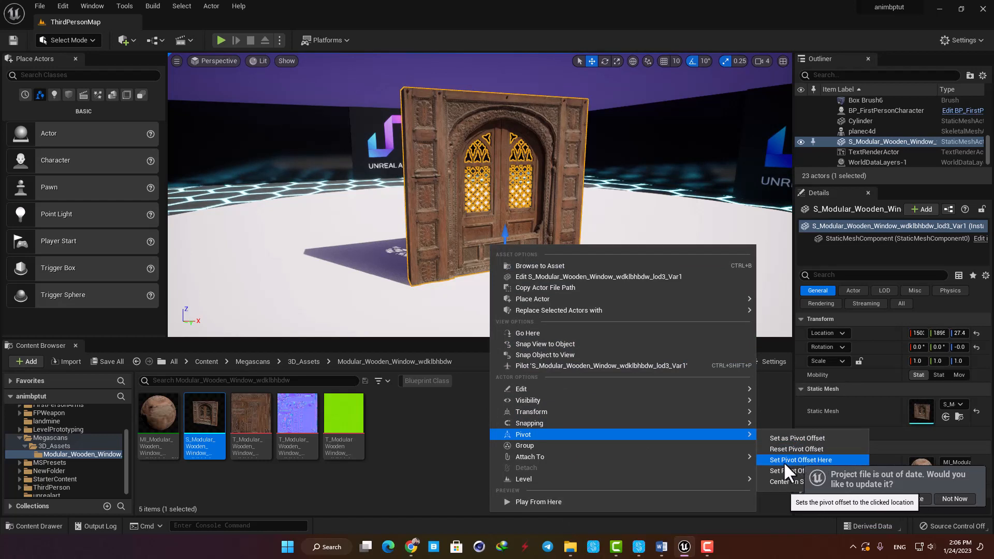
left_click(800, 460)
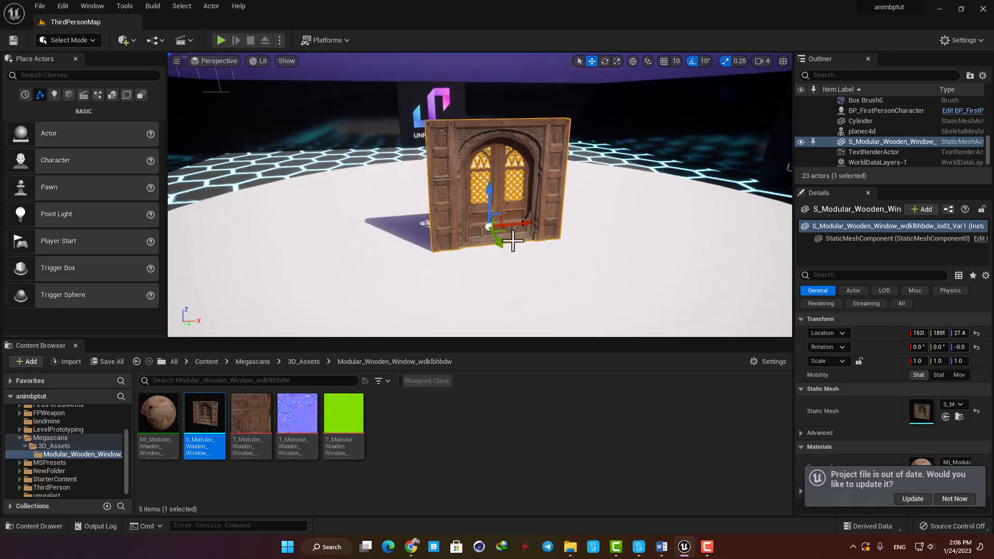
mouse_move(204, 415)
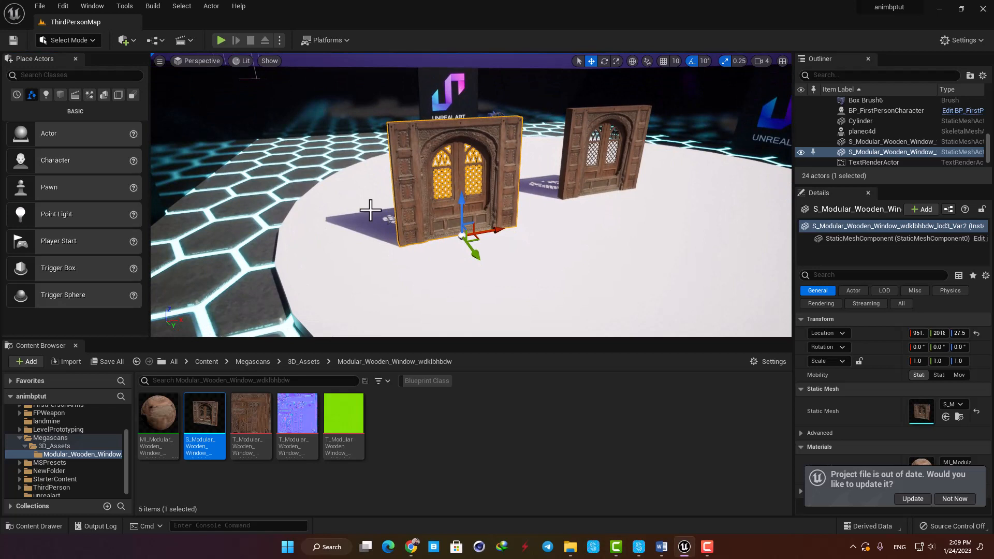
- In Modeling Mode, use the Transform > Pivot tool on the front window and accept the corner pivot
left_click(68, 40)
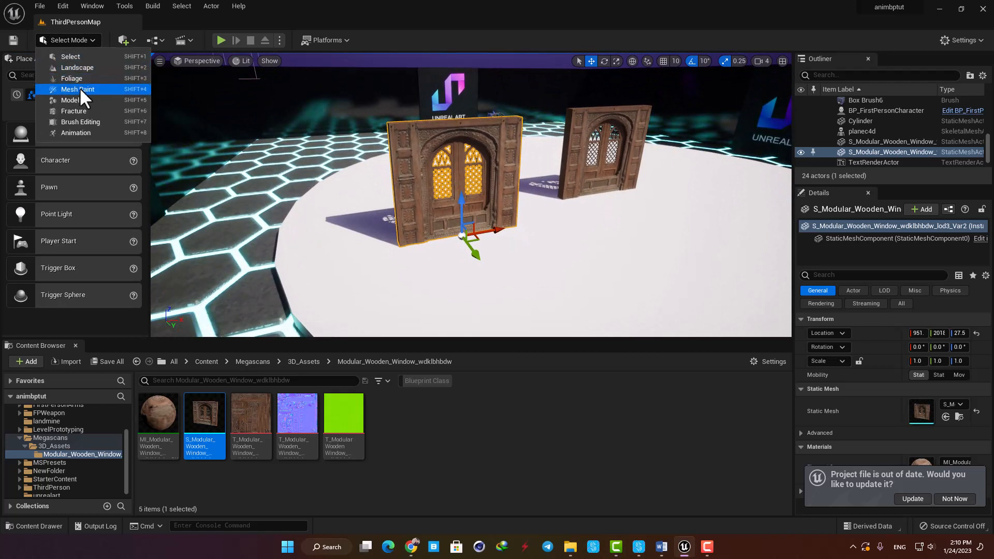
left_click(77, 89)
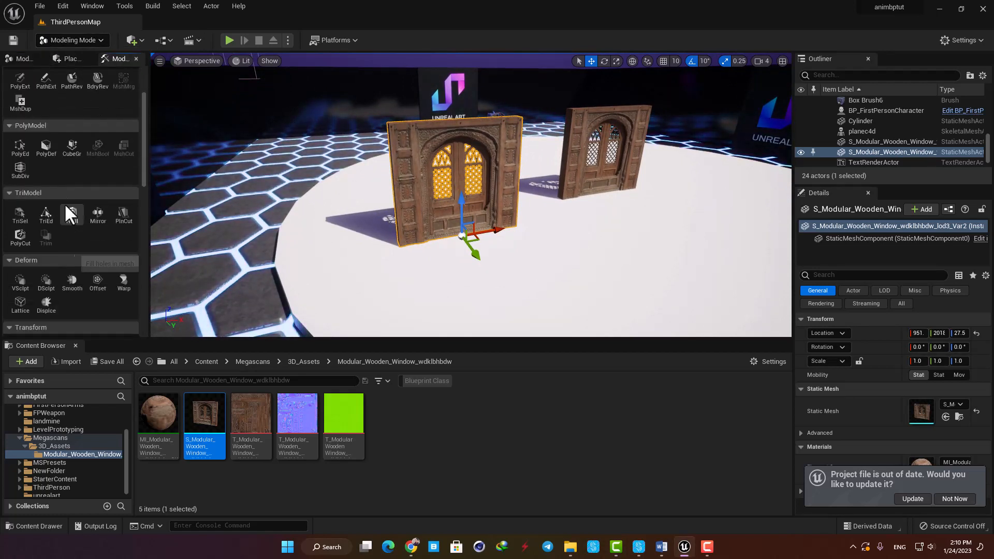
scroll("down", 3)
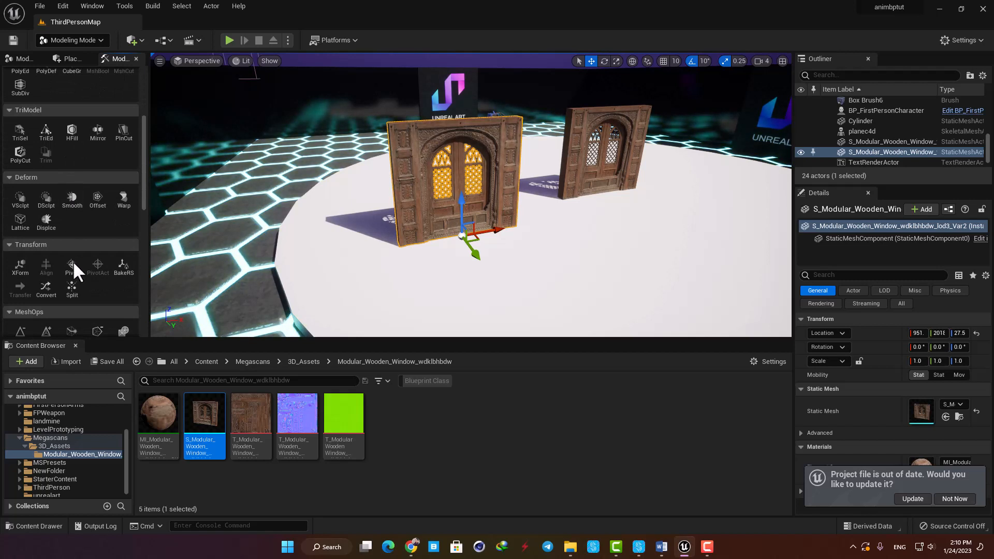
left_click(72, 264)
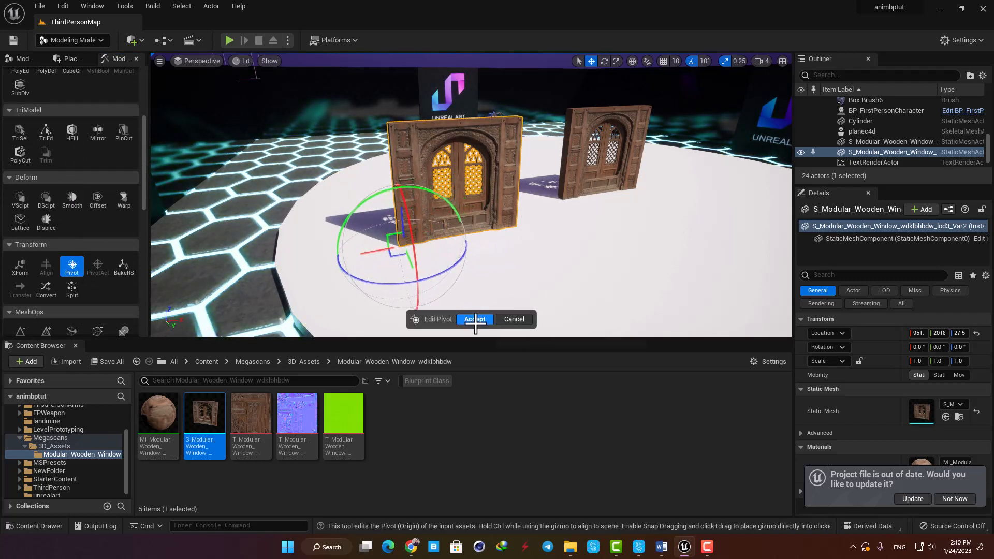
left_click(474, 319)
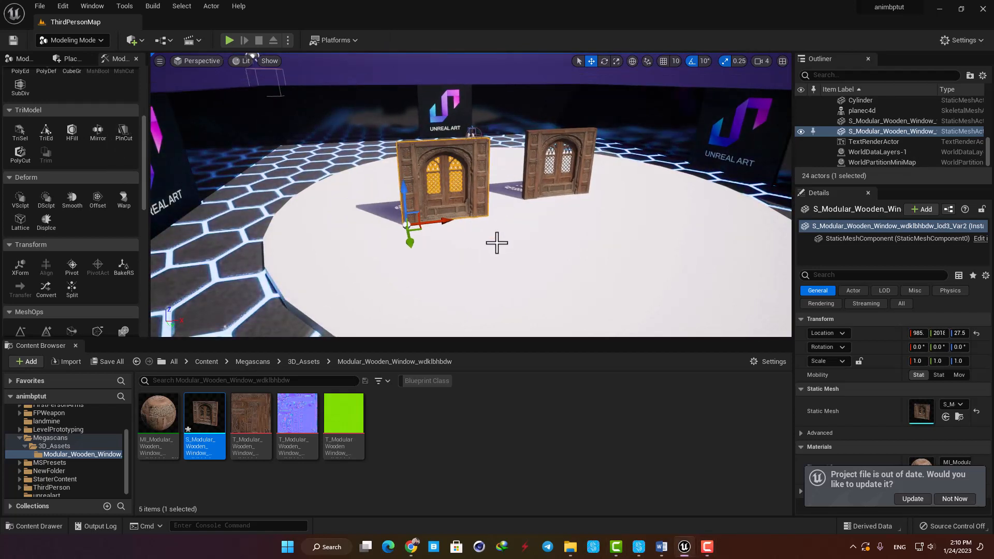
- Pass briefly through Foliage mode, then return to Select Mode with the placement panel
left_click(72, 40)
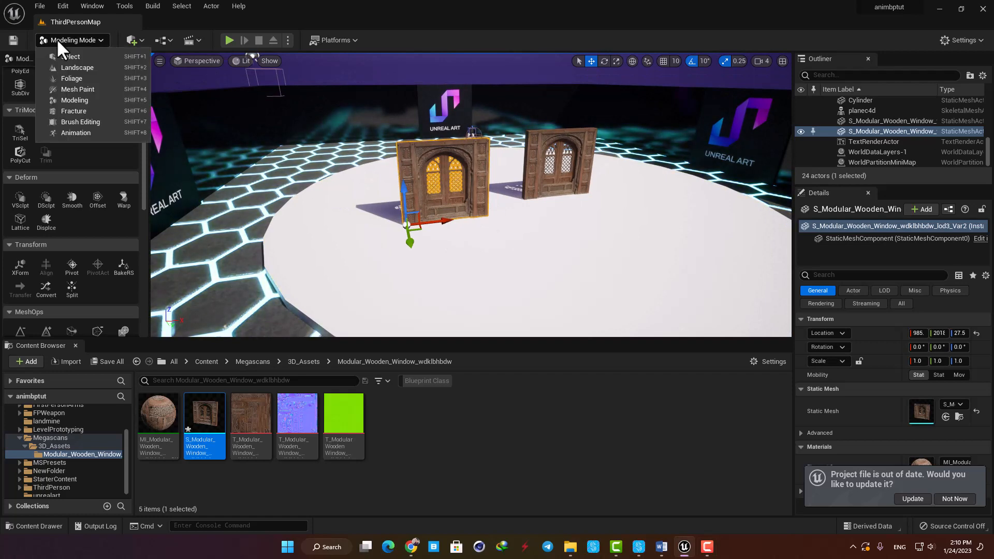
left_click(71, 77)
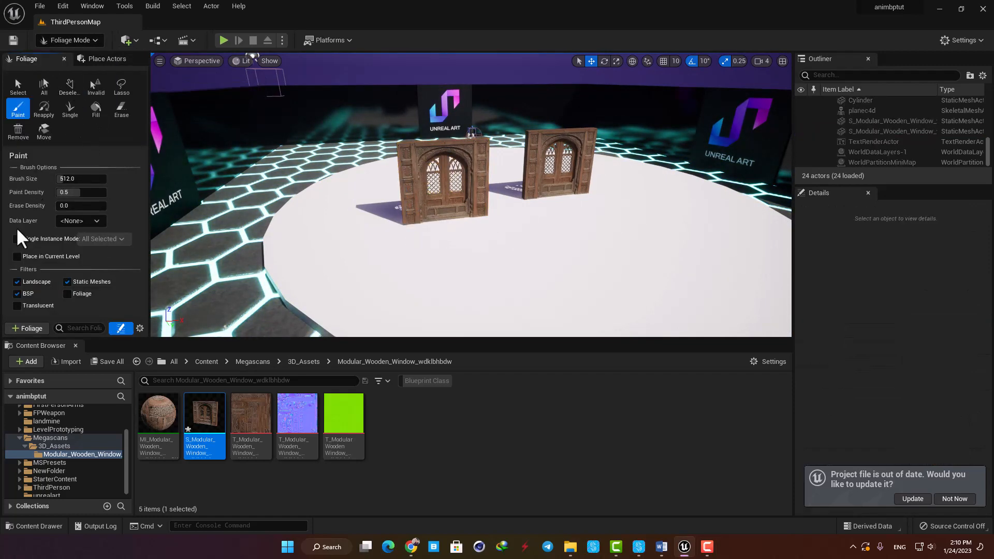
mouse_move(204, 419)
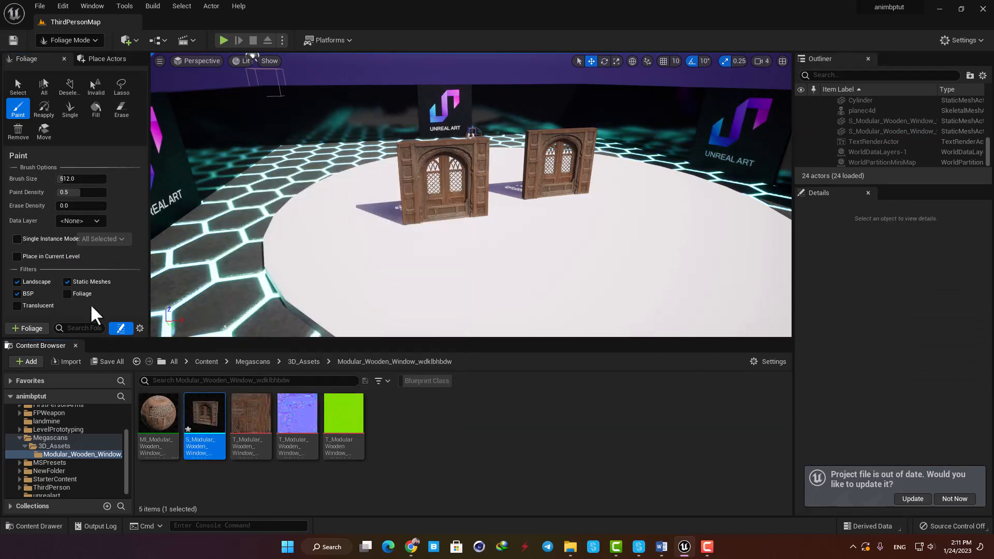
mouse_move(204, 412)
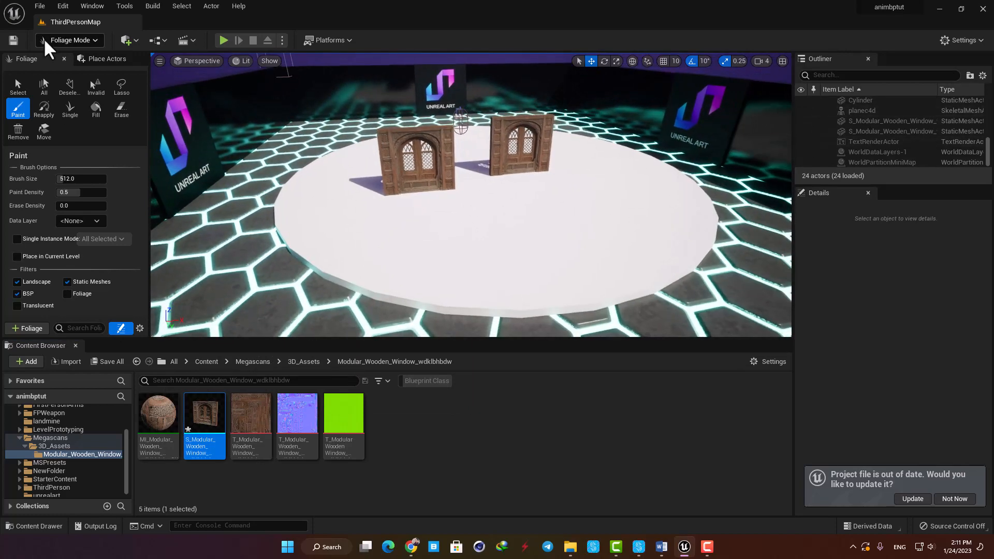
left_click(71, 41)
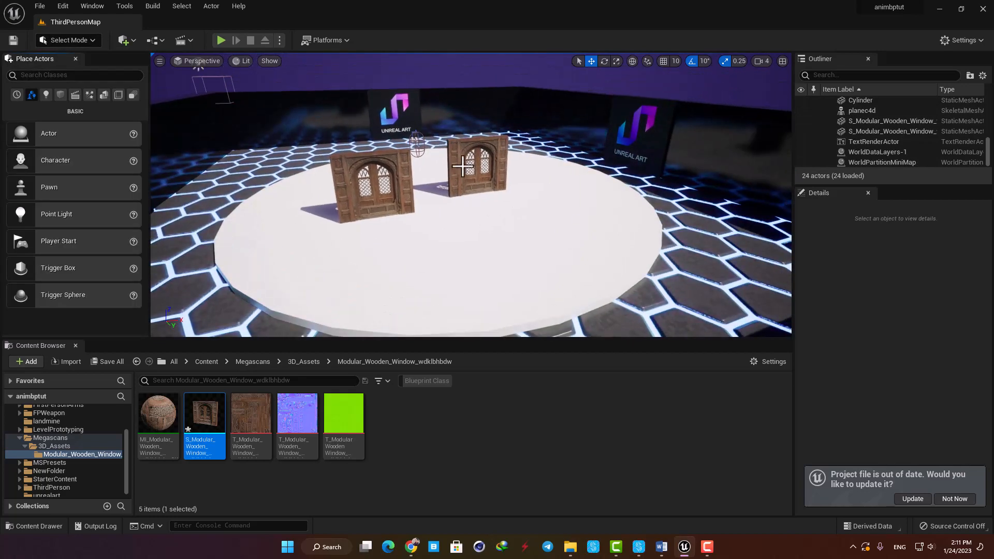